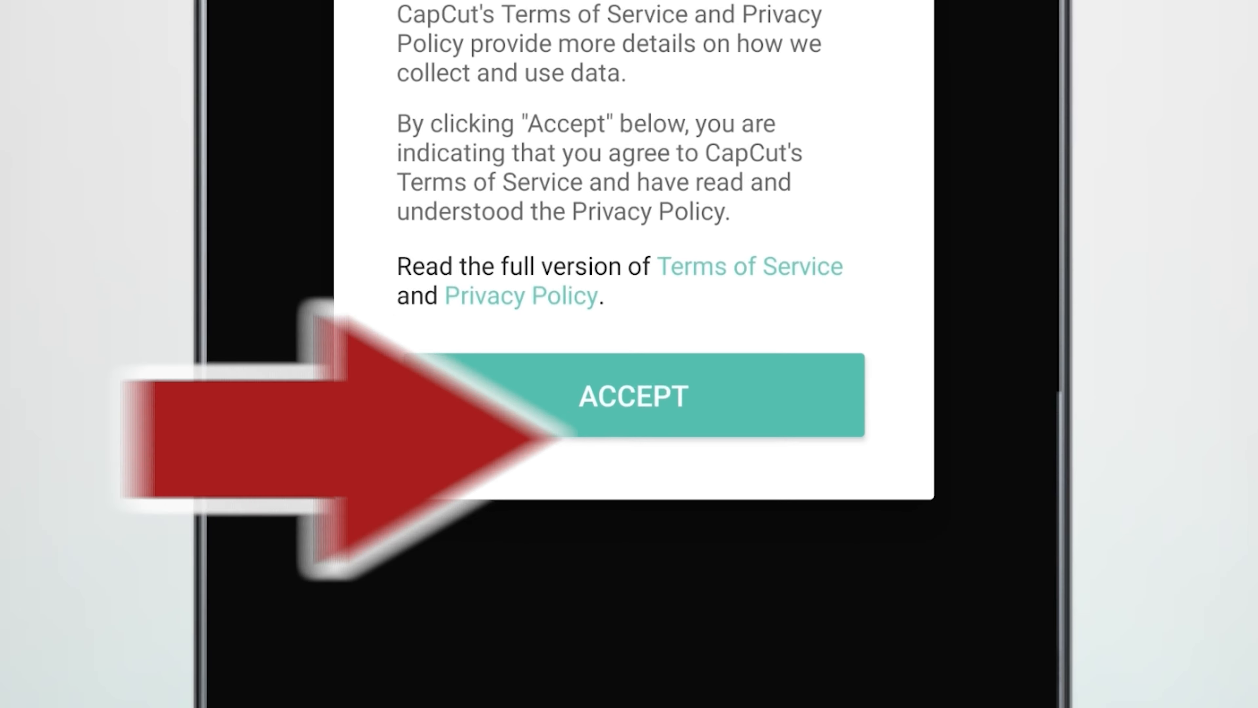
- Accept the Terms of Service, allow access to photos and media, and select the 00:50 snowy street video
click(632, 395)
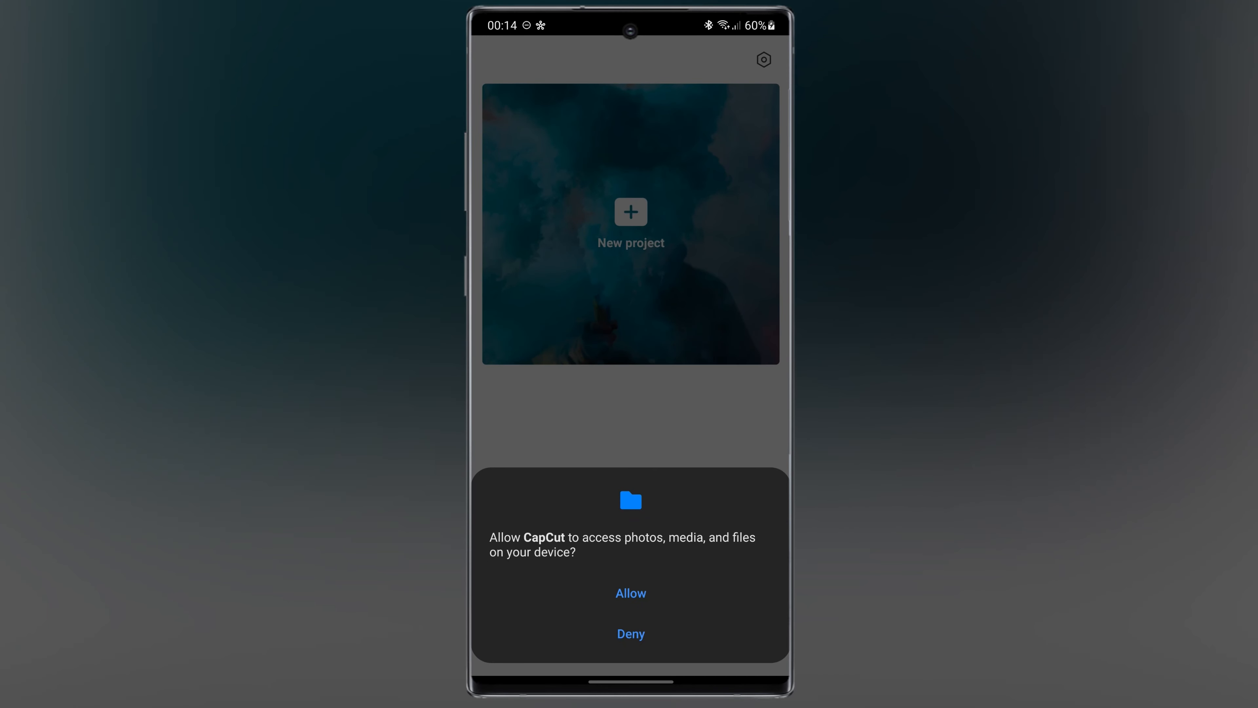
click(630, 593)
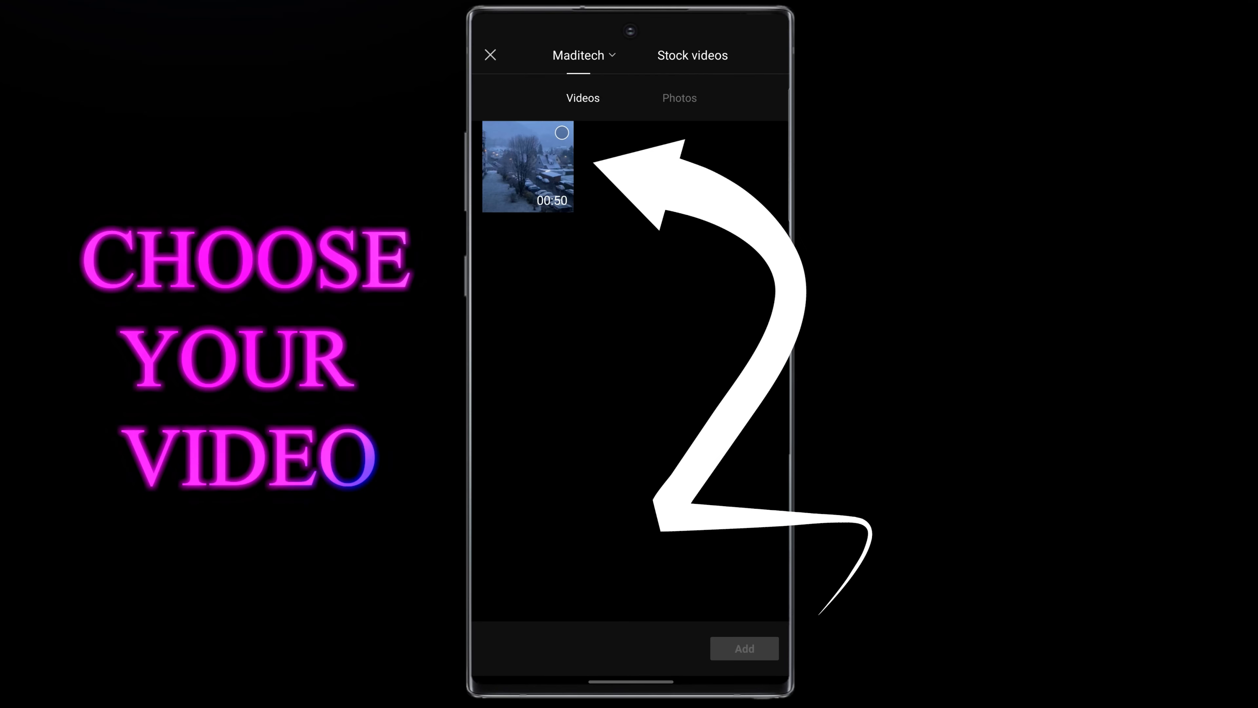
click(527, 166)
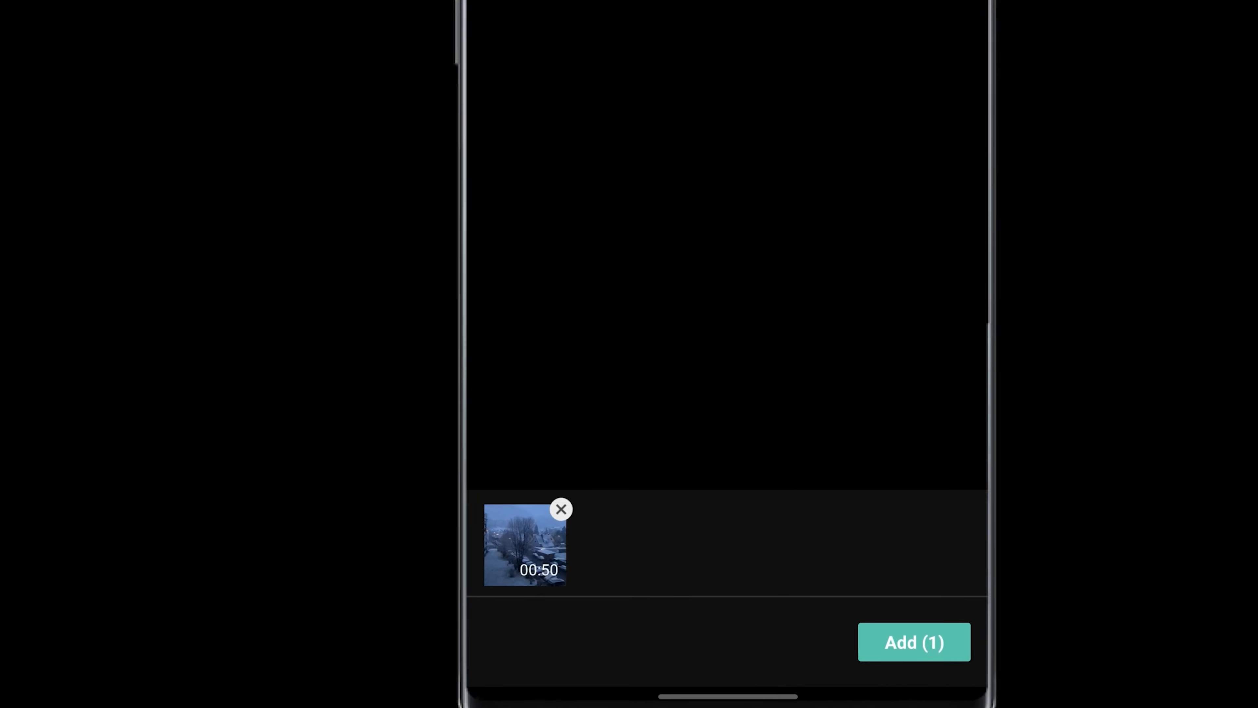